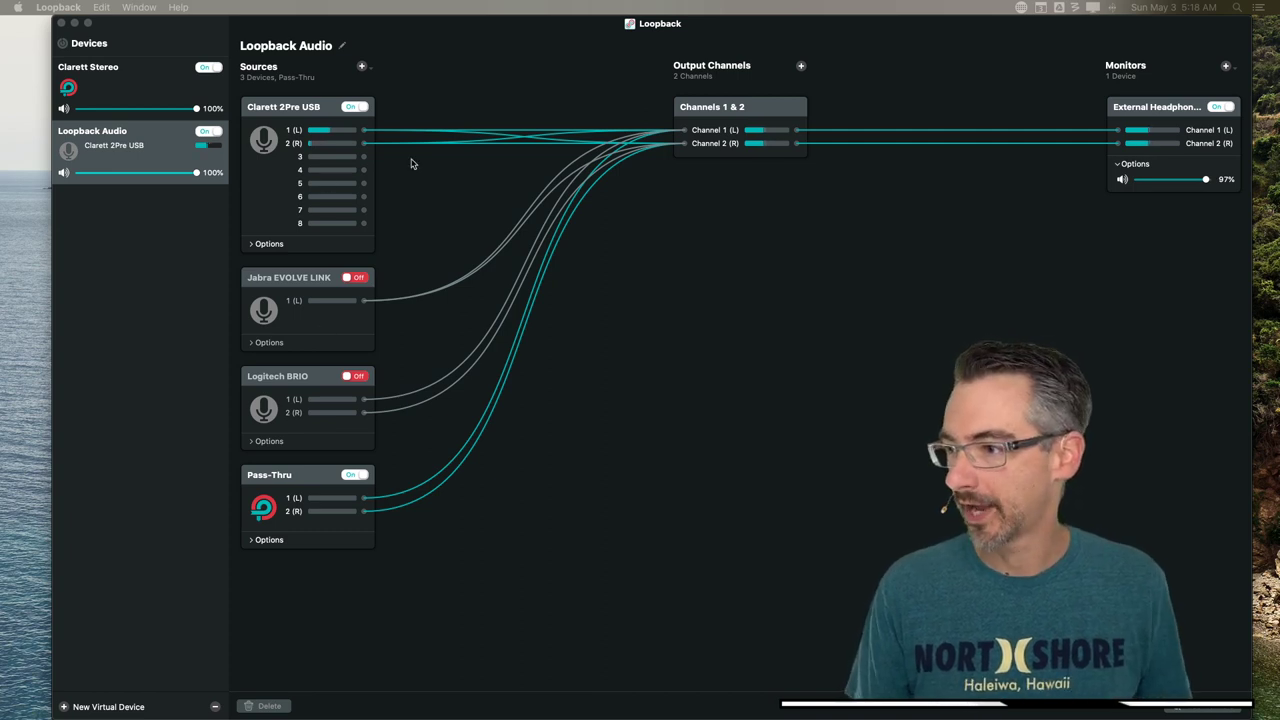
Switch Loopback Audio's source from the Clarett 2Pro USB to the Logitech BRIO webcam
click(354, 108)
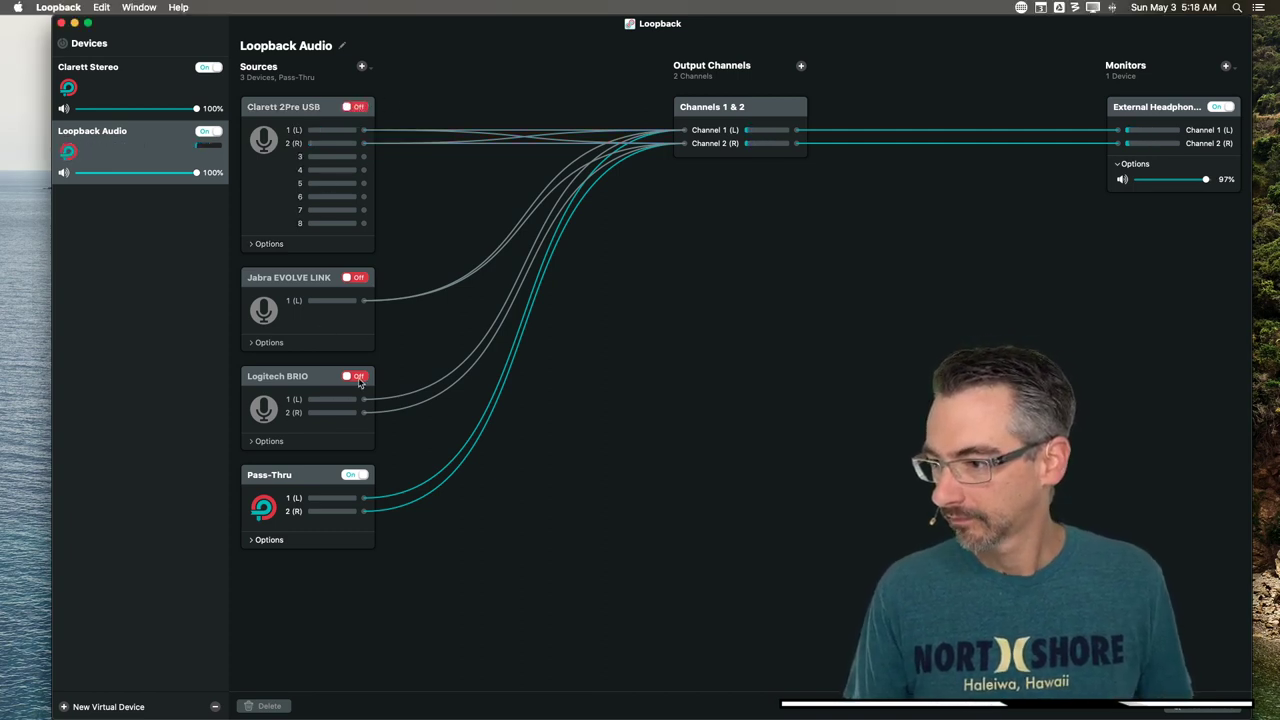
click(356, 376)
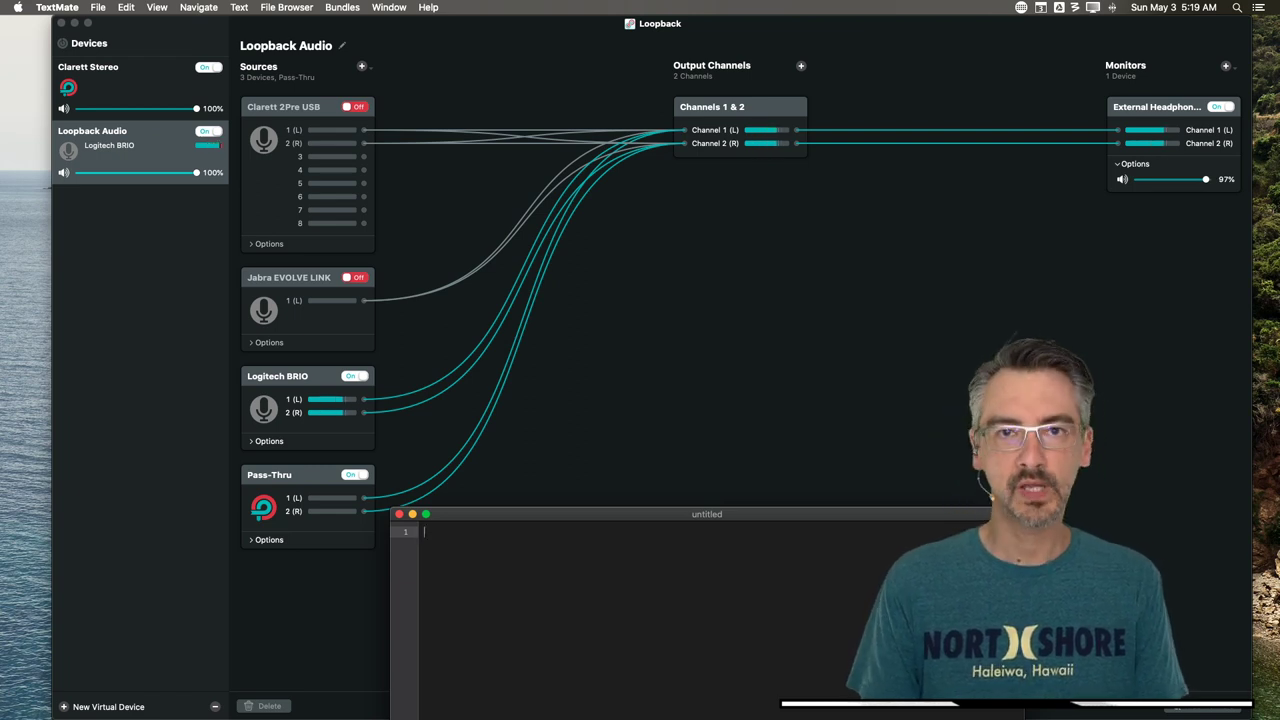
Type 'This quick brown fox jumped' into the untitled TextMate document
text(This quick b)
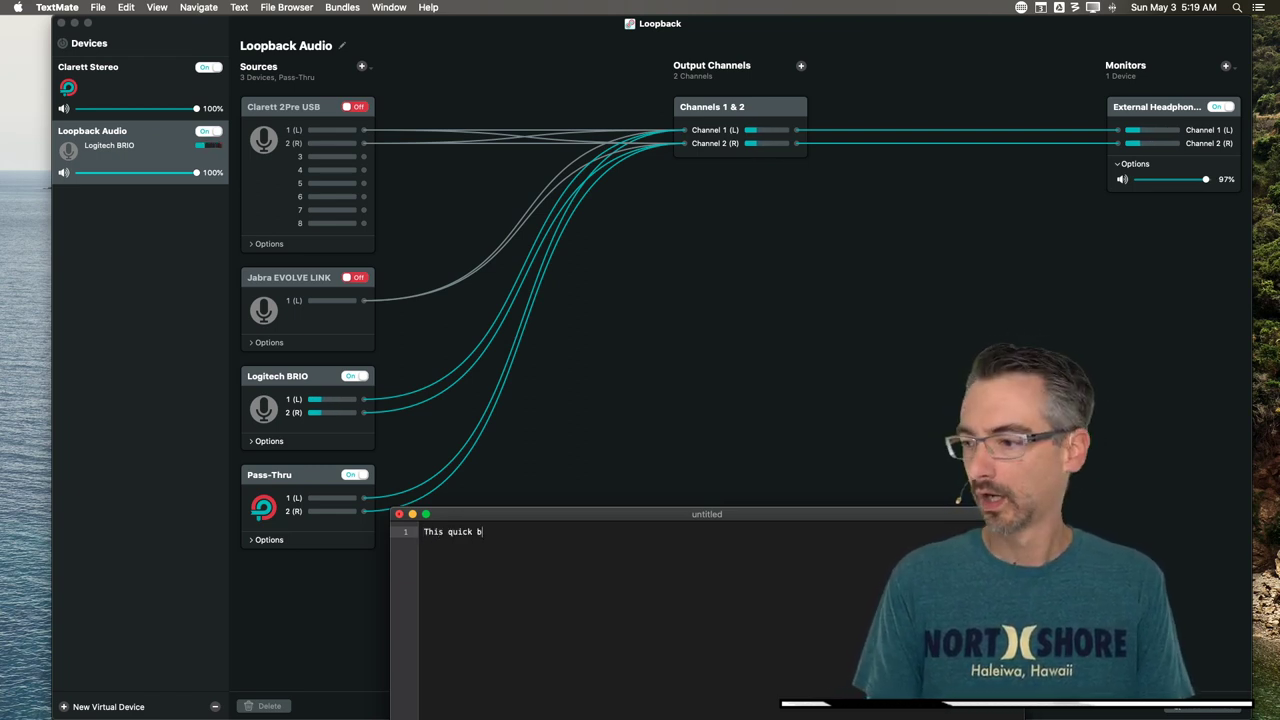
text(rown fox jumped)
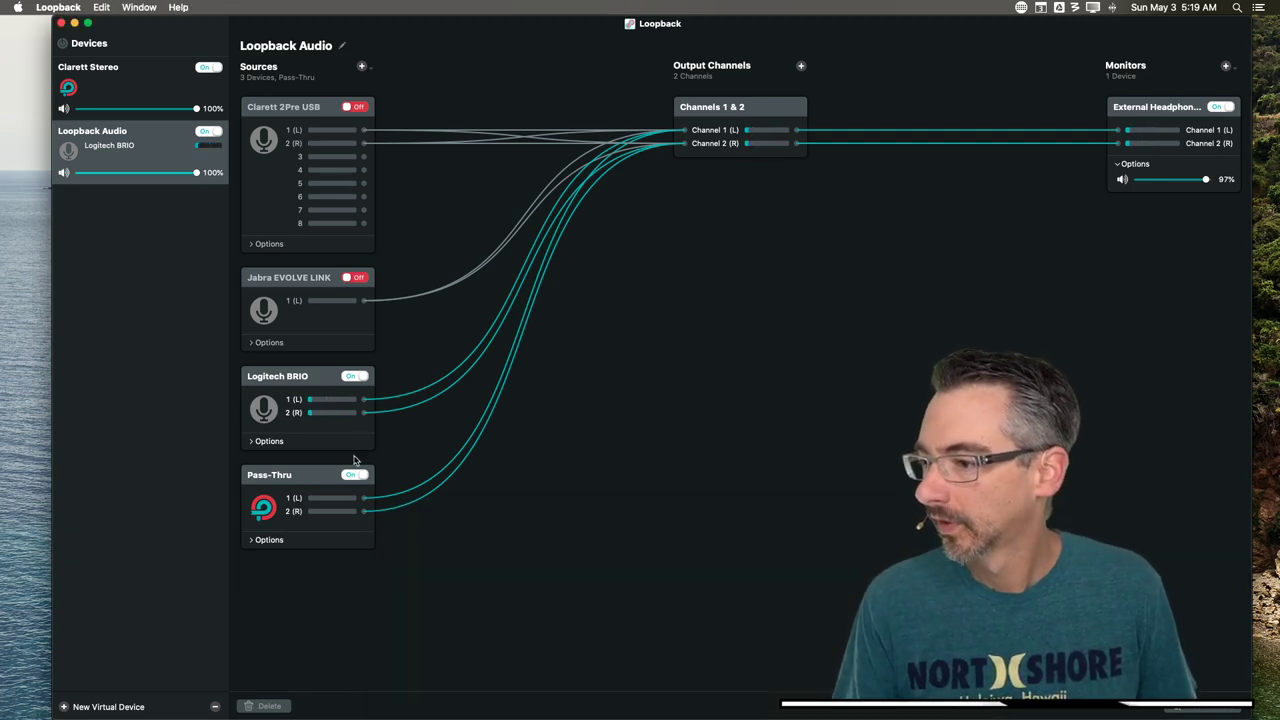
Switch Loopback Audio's source from the Logitech BRIO to the Jabra EVOLVE LINK headset
click(354, 376)
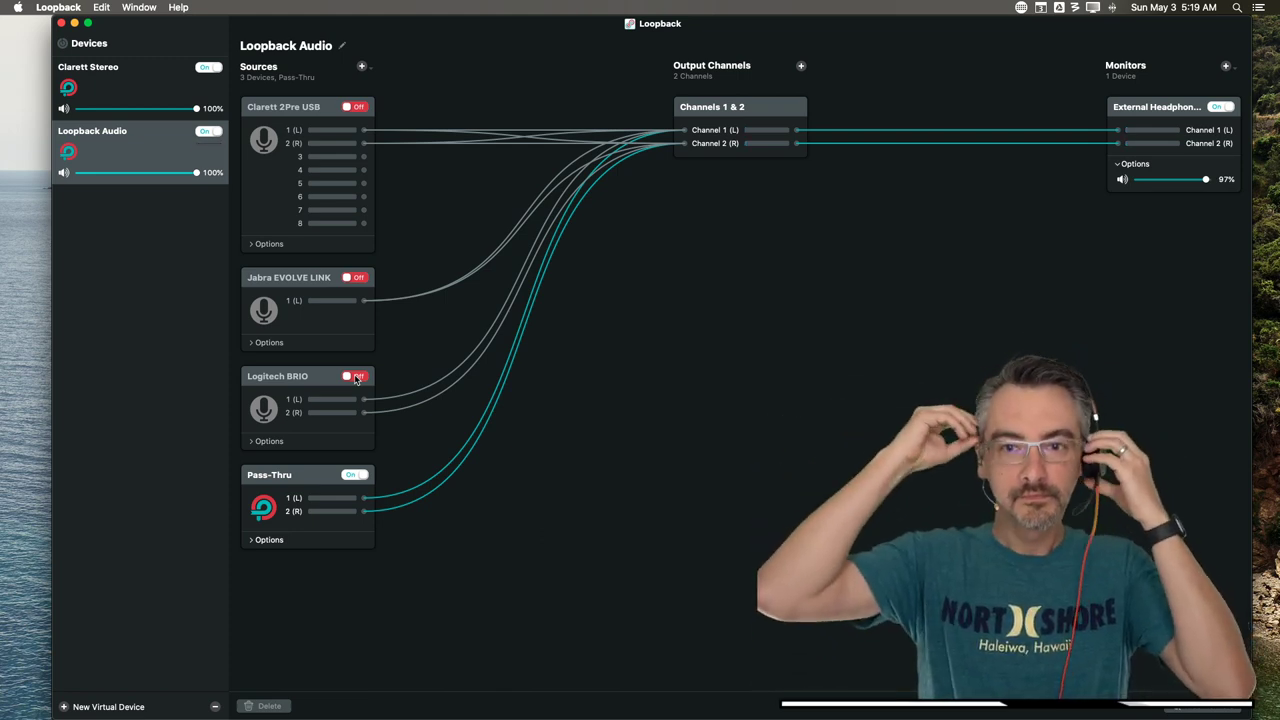
click(354, 276)
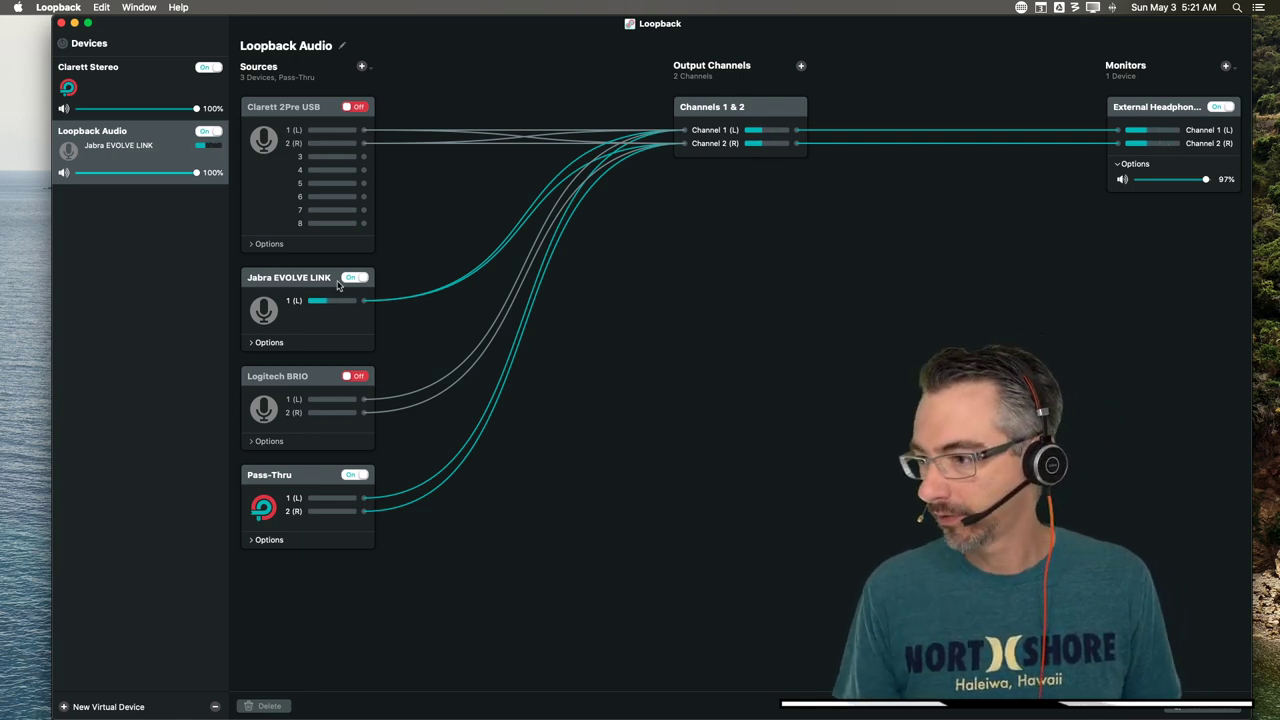
Switch Loopback Audio's source from the Jabra EVOLVE LINK back to the Clarett 2Pro USB
click(354, 276)
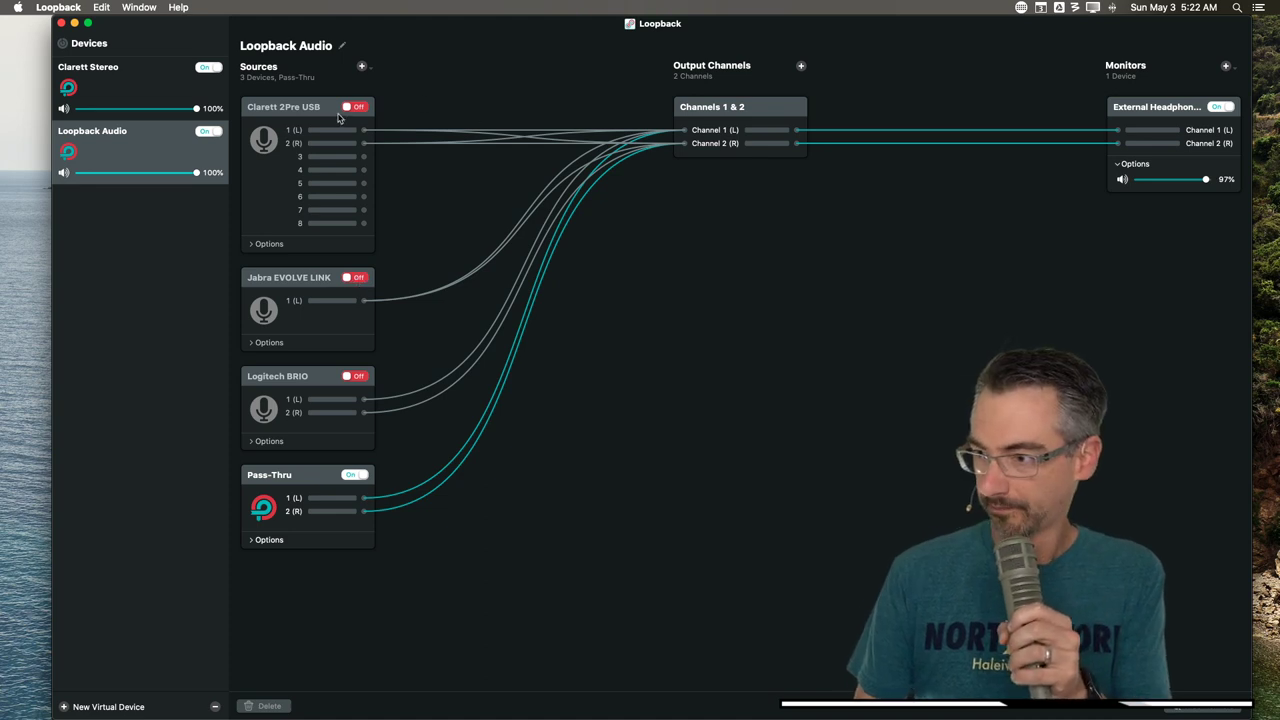
click(354, 108)
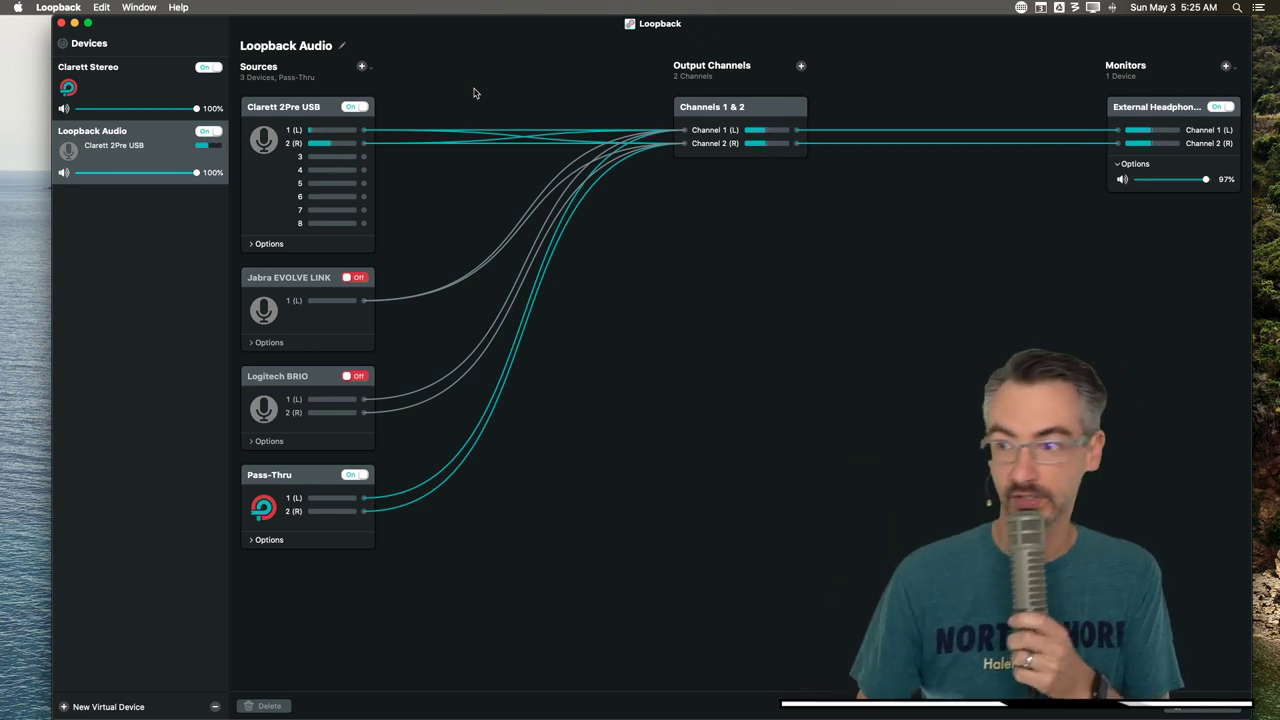
Keep the Clarett 2Pre USB source on as Loopback Audio's input for channels 1 & 2
click(352, 108)
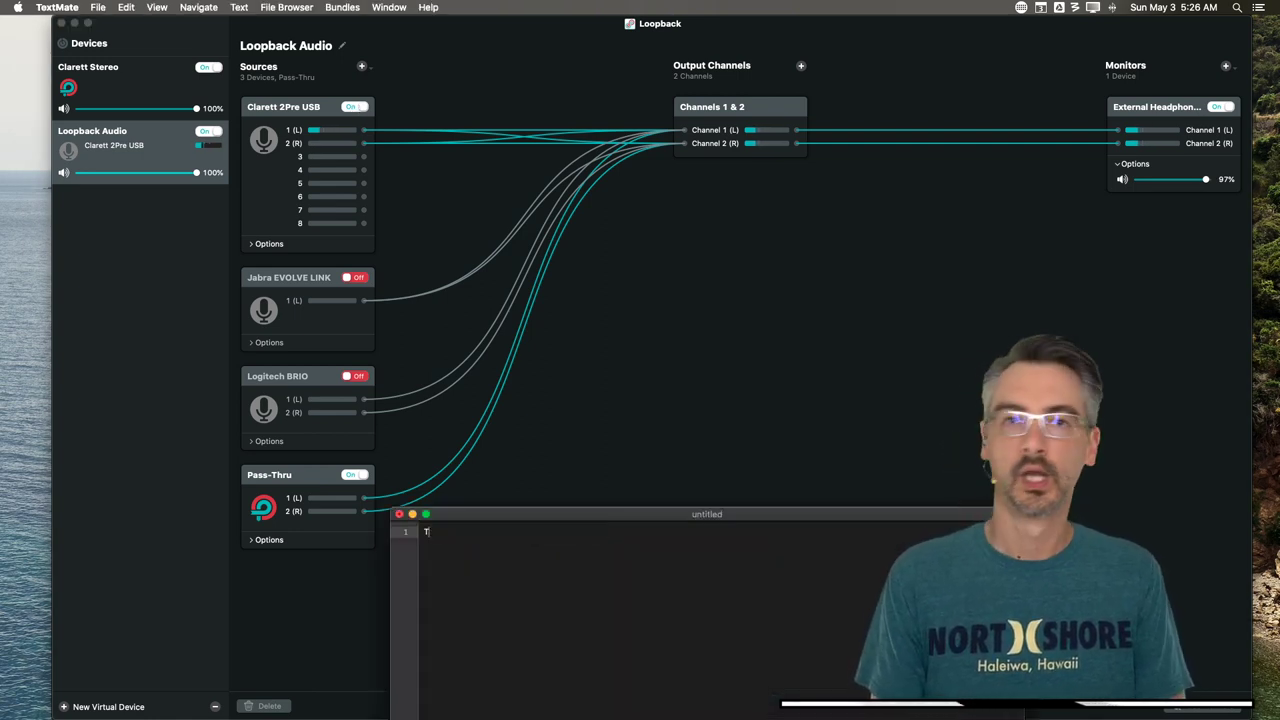
Type 'The quick brown fox j' as a test sentence in the untitled TextMate document
text(The quick brown fox j)
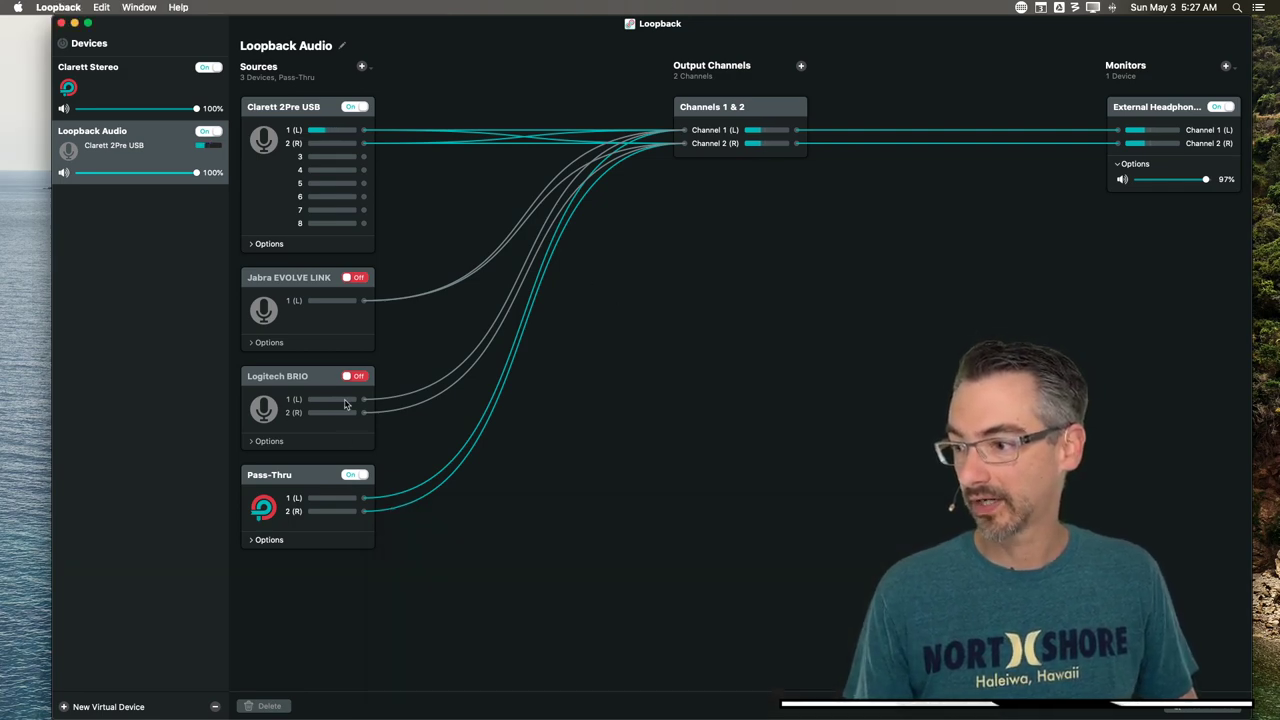
Switch Loopback Audio's source from the Clarett 2Pre USB to the Logitech BRIO webcam
click(354, 108)
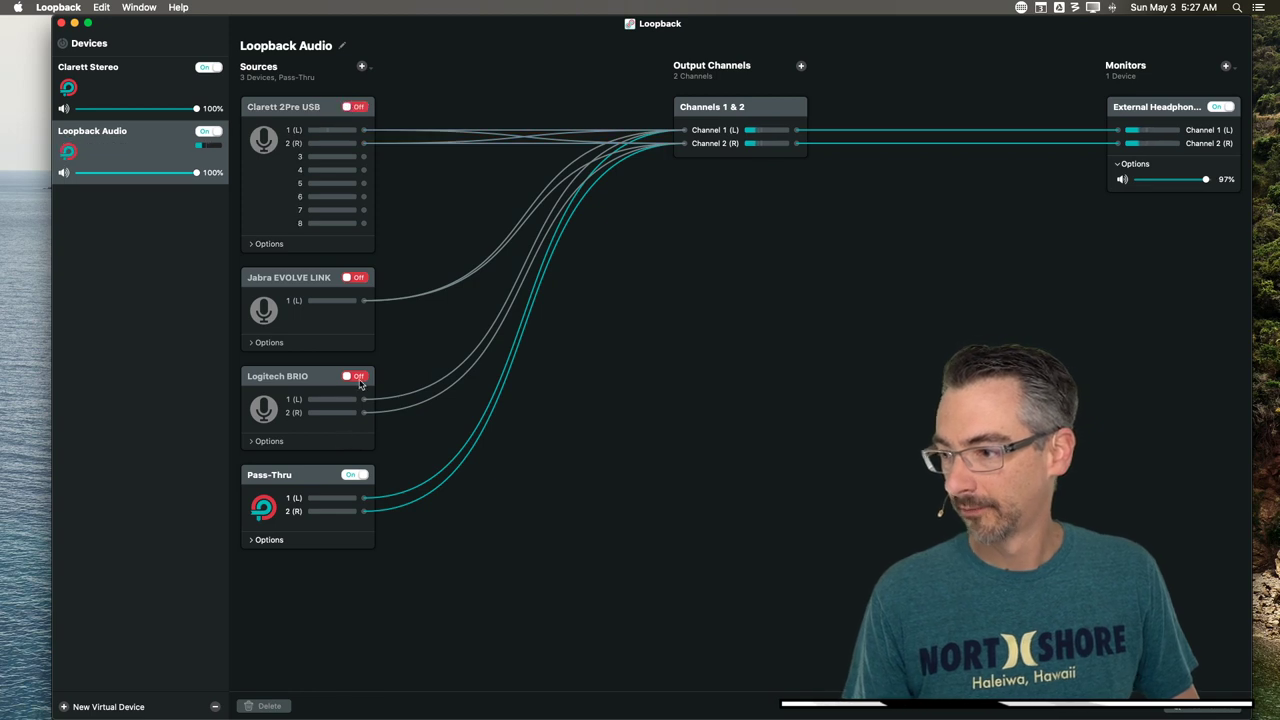
click(356, 376)
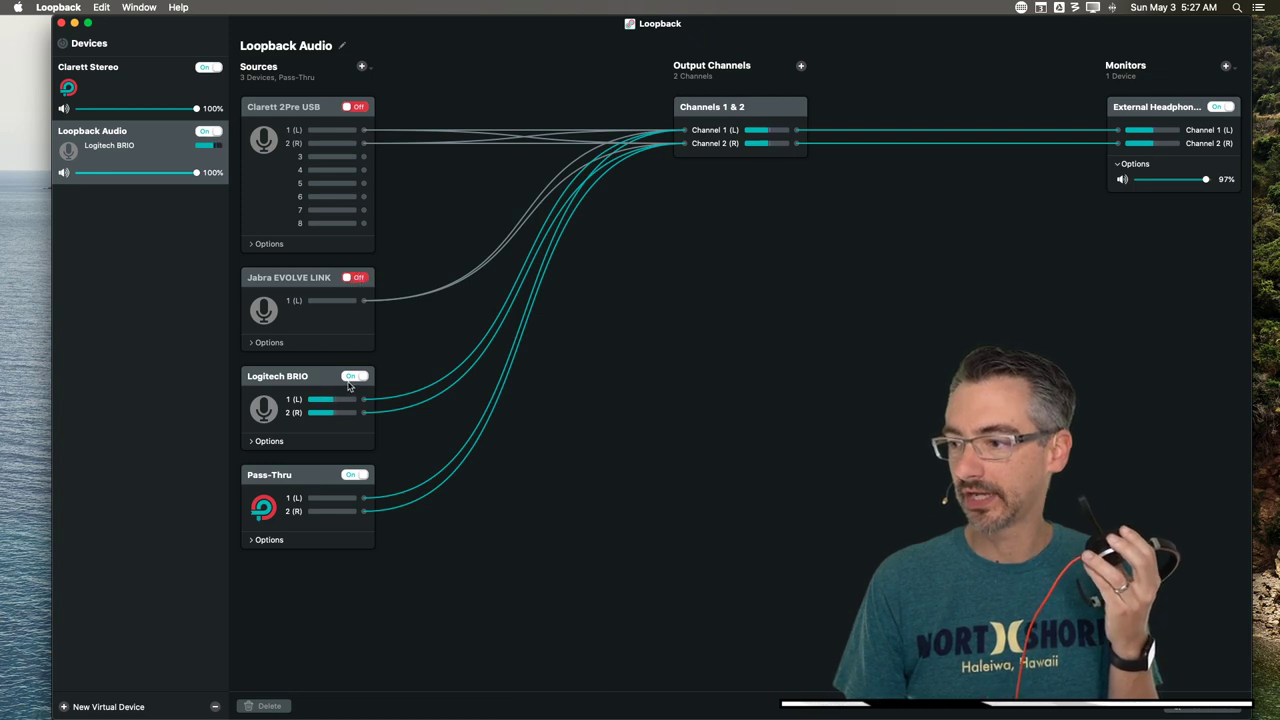
Switch Loopback Audio's source from the Logitech BRIO to the Jabra EVOLVE LINK headset
click(354, 376)
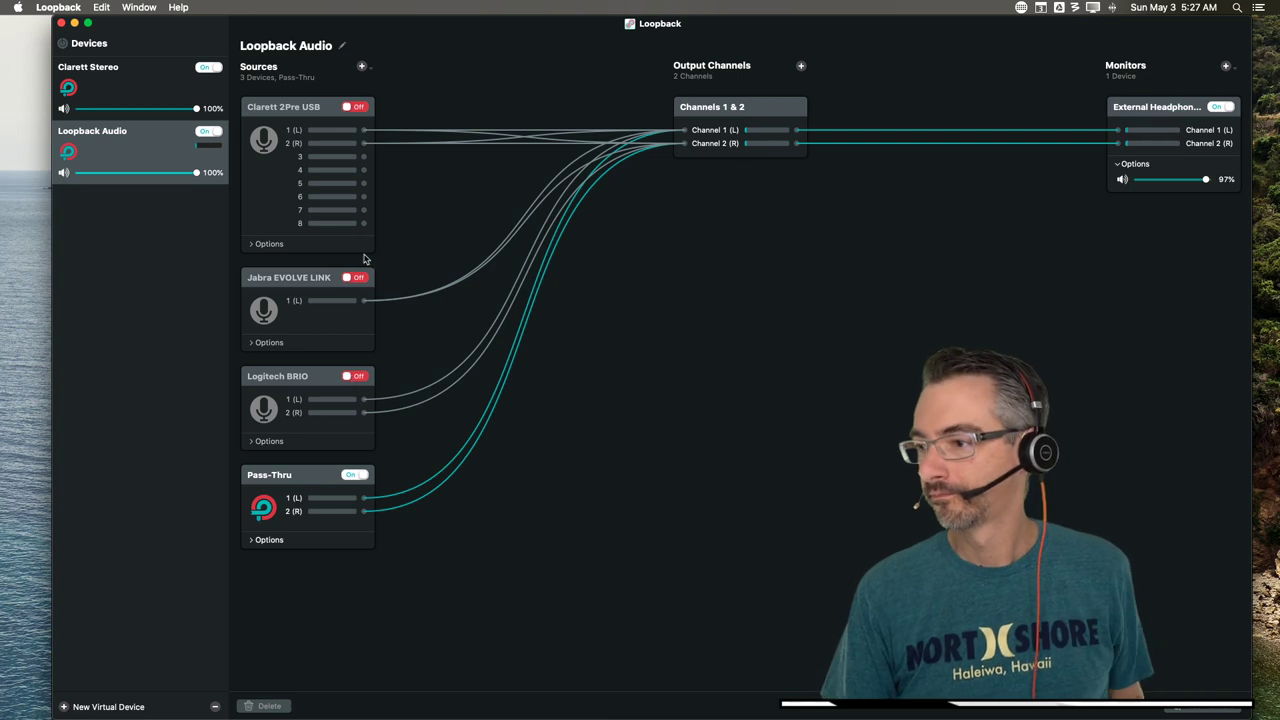
click(354, 276)
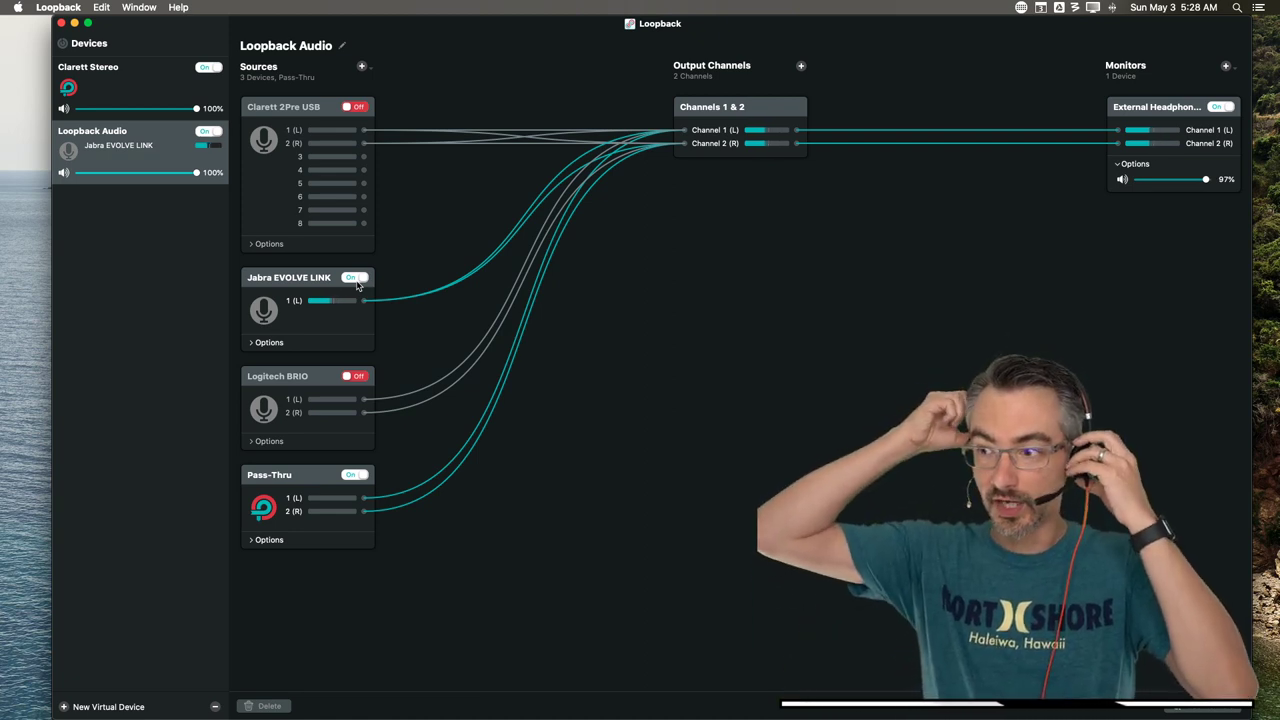
Turn the Jabra headset off and make the Clarett 2Pre USB the active source again
click(356, 276)
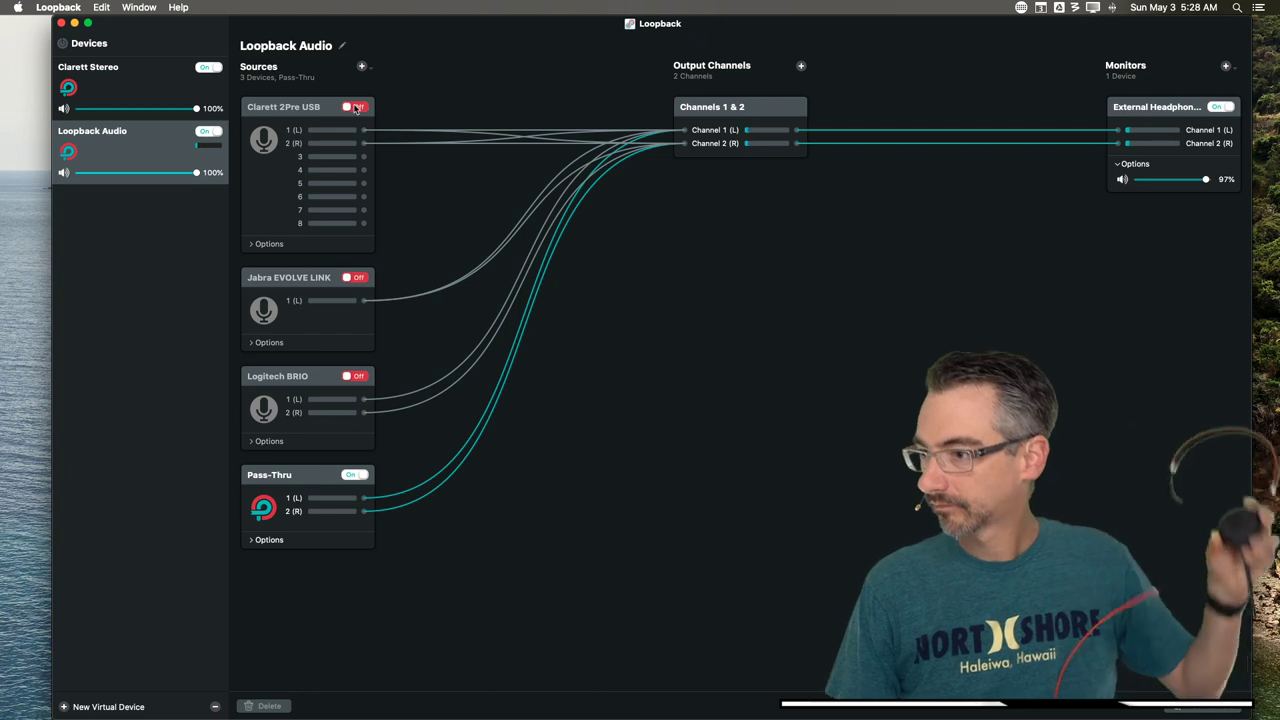
click(352, 108)
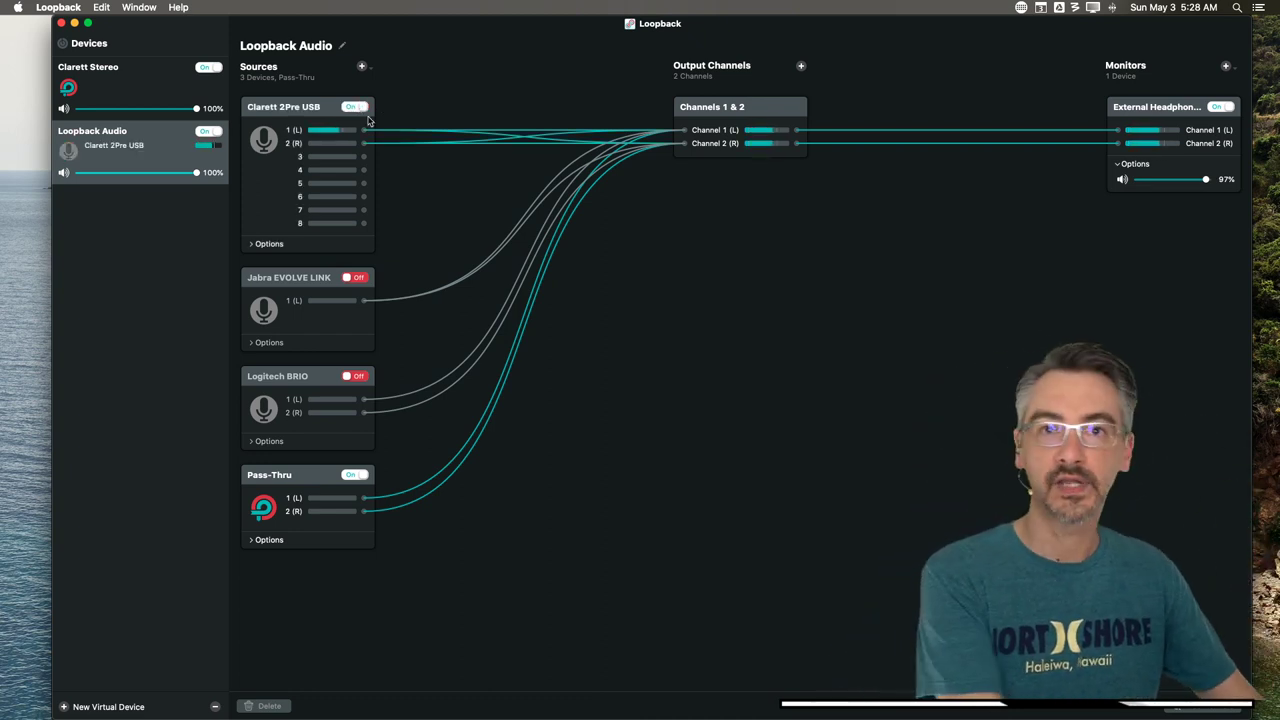